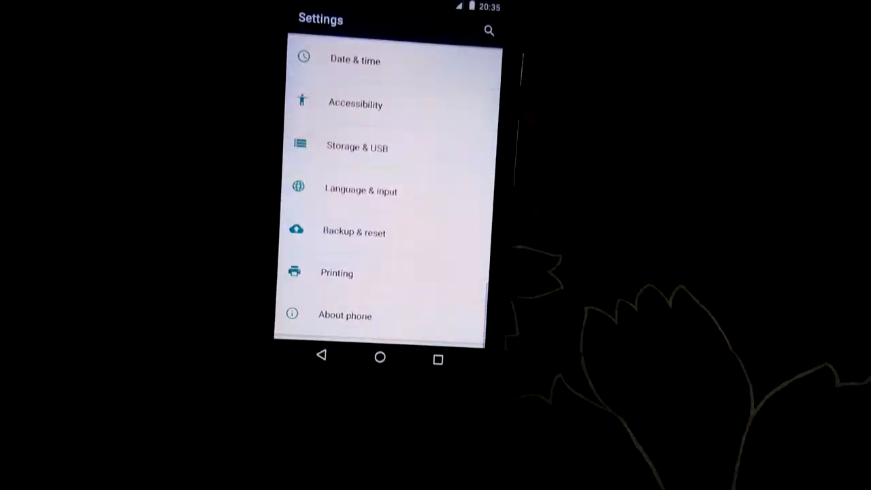
# View the About phone device information, then return to the home screen
pyautogui.scroll(3)
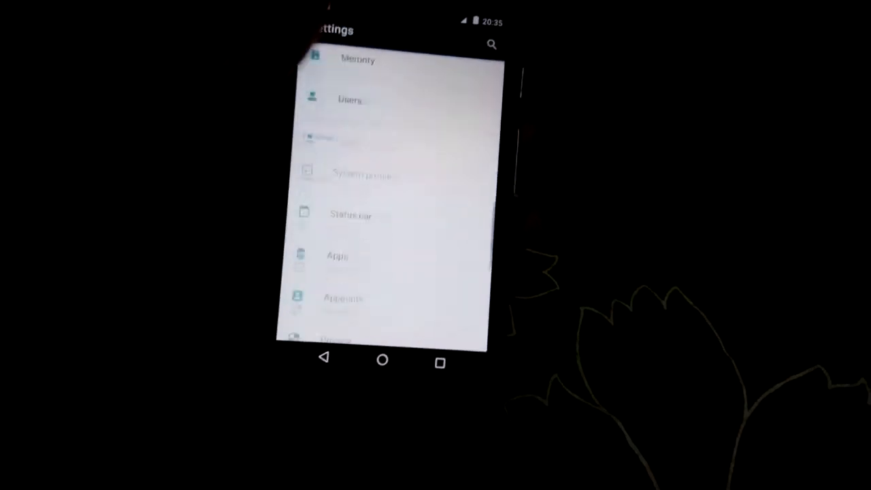
pyautogui.scroll(-3)
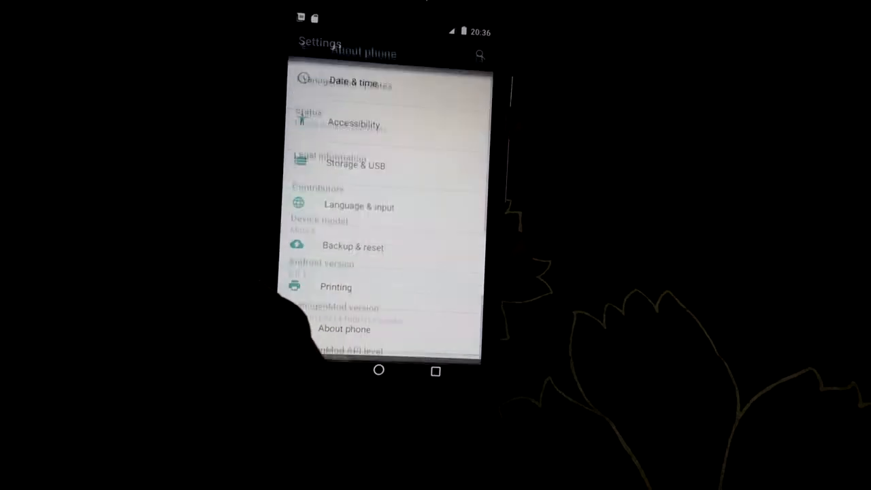
pyautogui.click(378, 370)
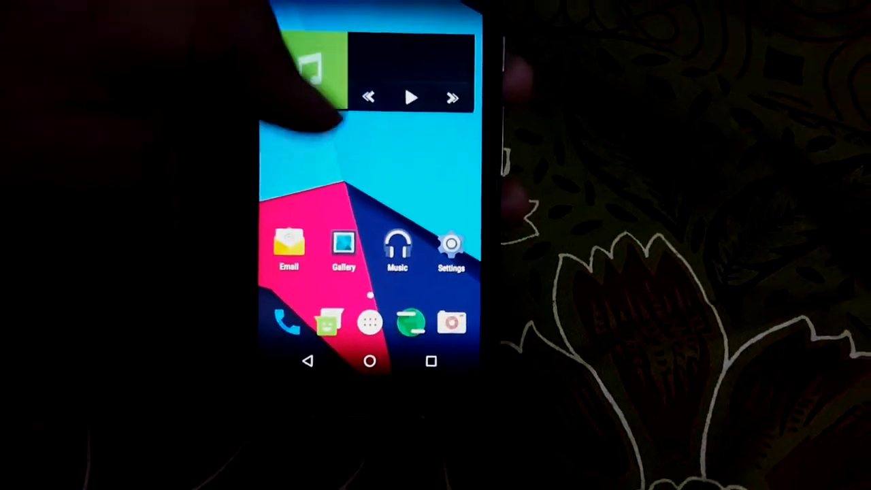
# Reopen Settings and scroll through About phone details: Moto E, Android 6.0.1, CyanogenMod build
pyautogui.click(452, 248)
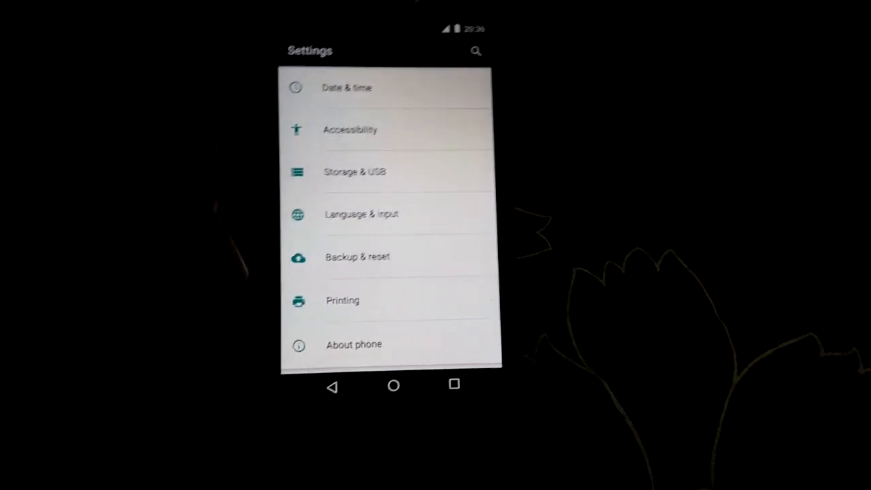
pyautogui.click(353, 344)
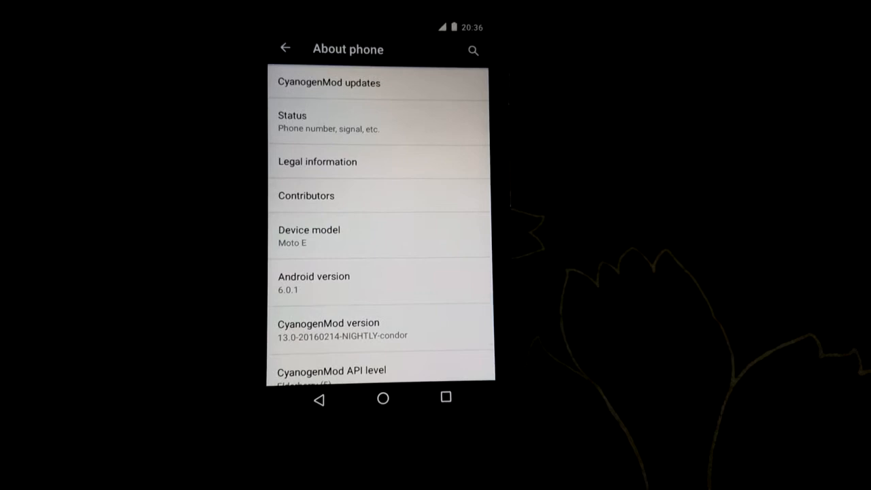
pyautogui.scroll(-3)
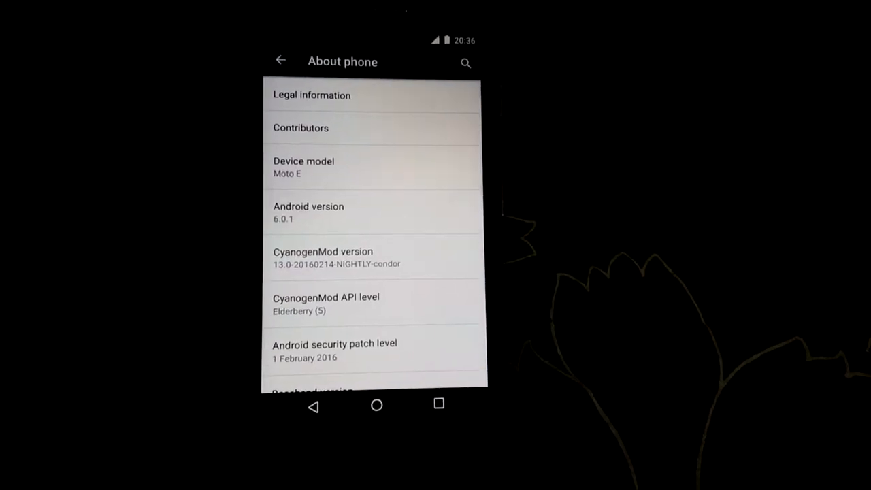
pyautogui.scroll(3)
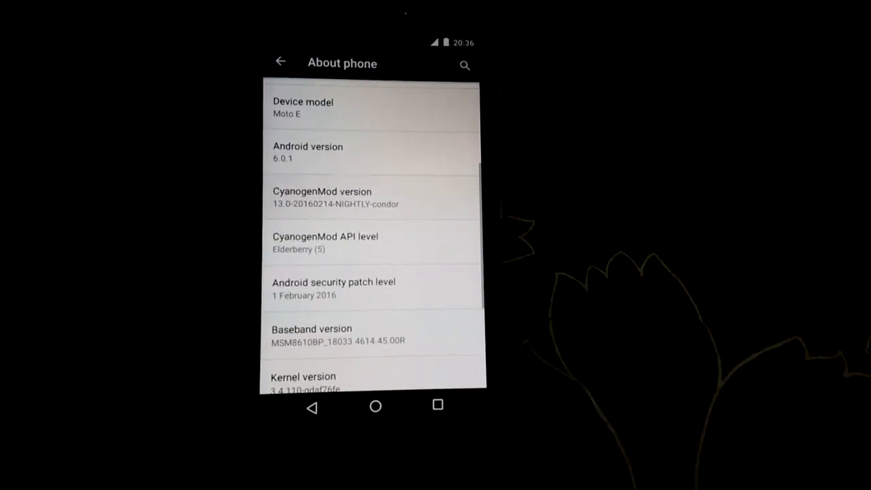
pyautogui.scroll(-3)
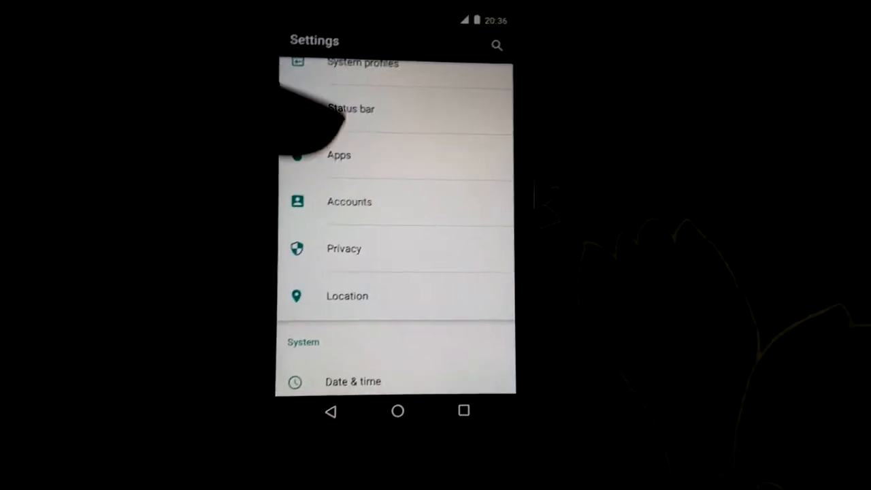
# Show the Memory page with 519 MB average use over the last 3 hours
pyautogui.scroll(-3)
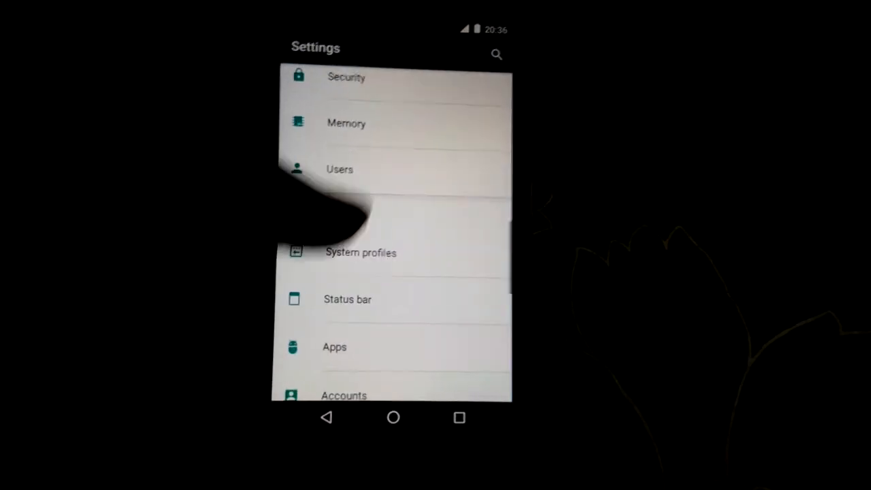
pyautogui.click(345, 123)
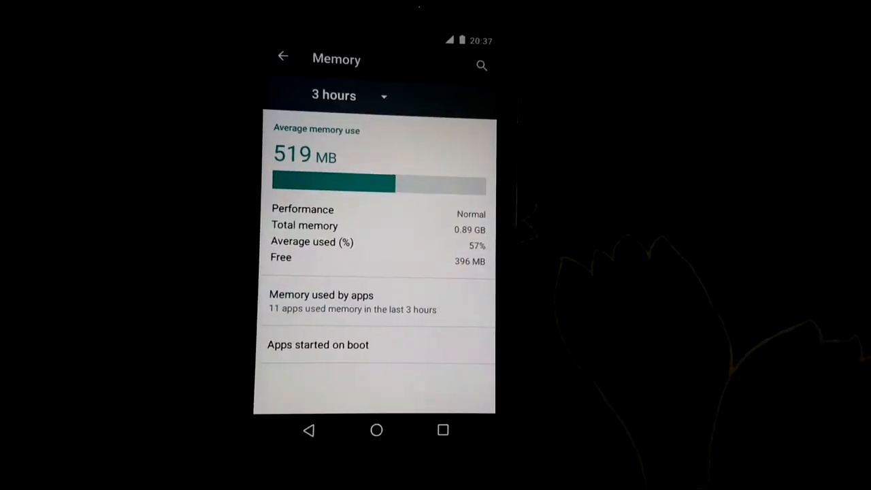